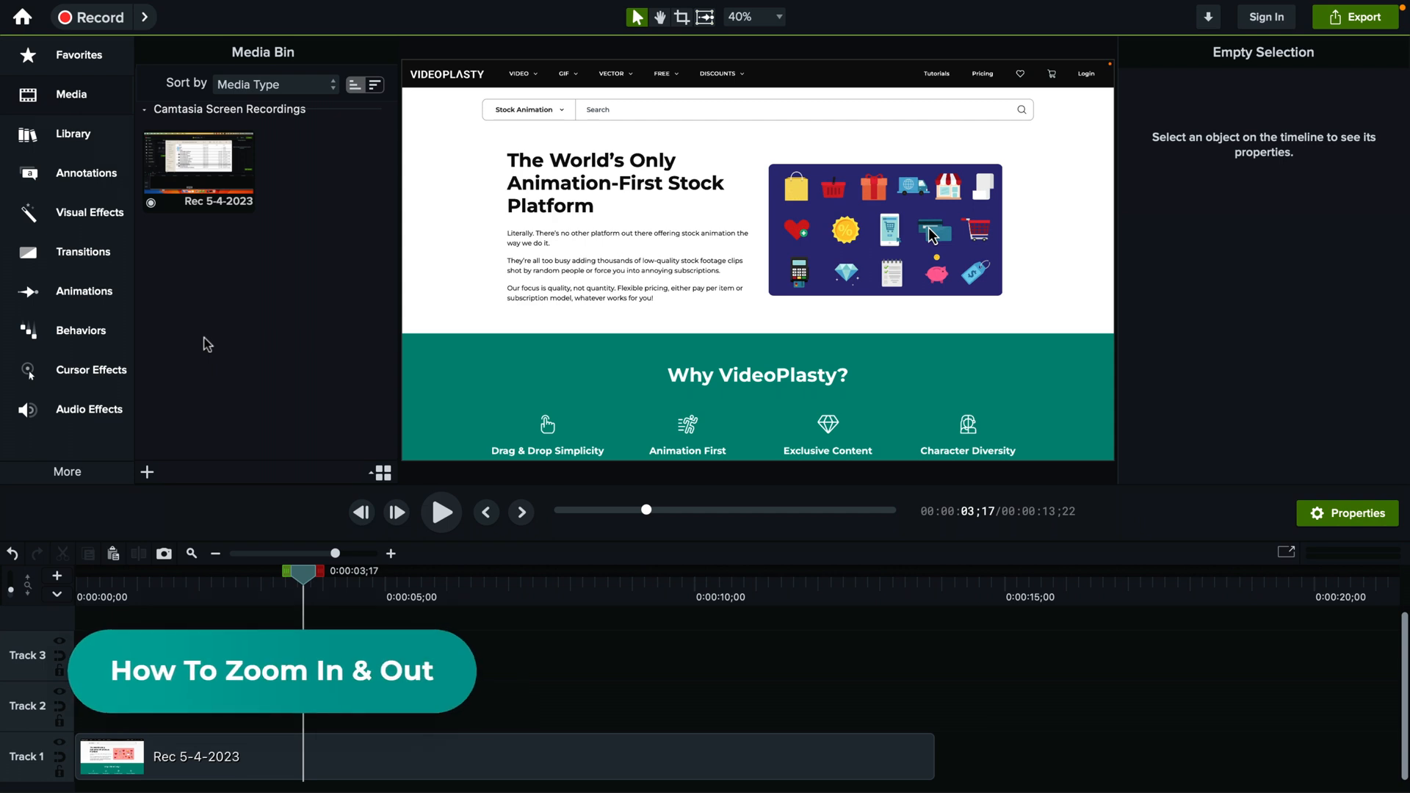
{"action": "mouse_move", "coordinate": [245, 395]}
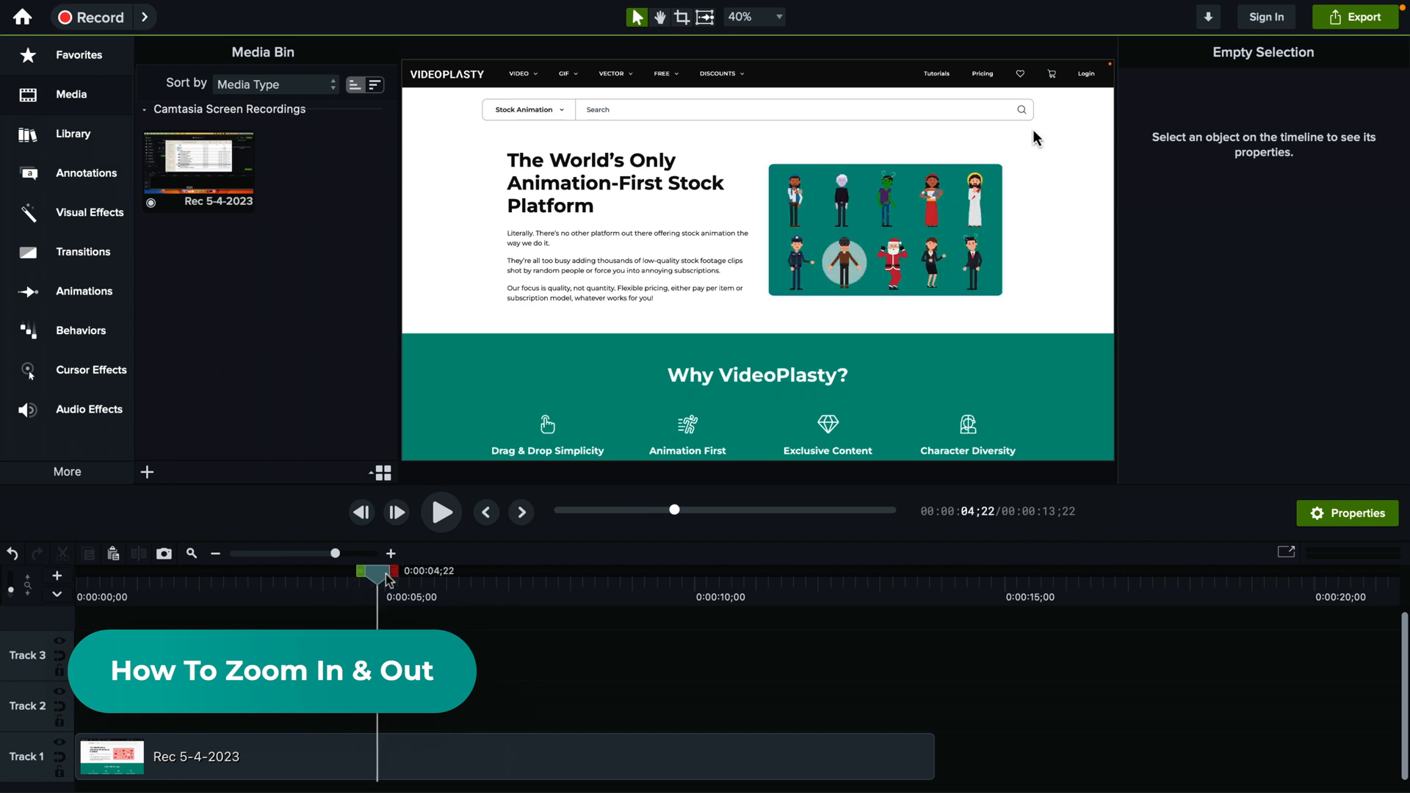
- Preview the recording, then browse the Animations library for Scale Up and Scale Down
{"action": "left_click", "coordinate": [440, 512]}
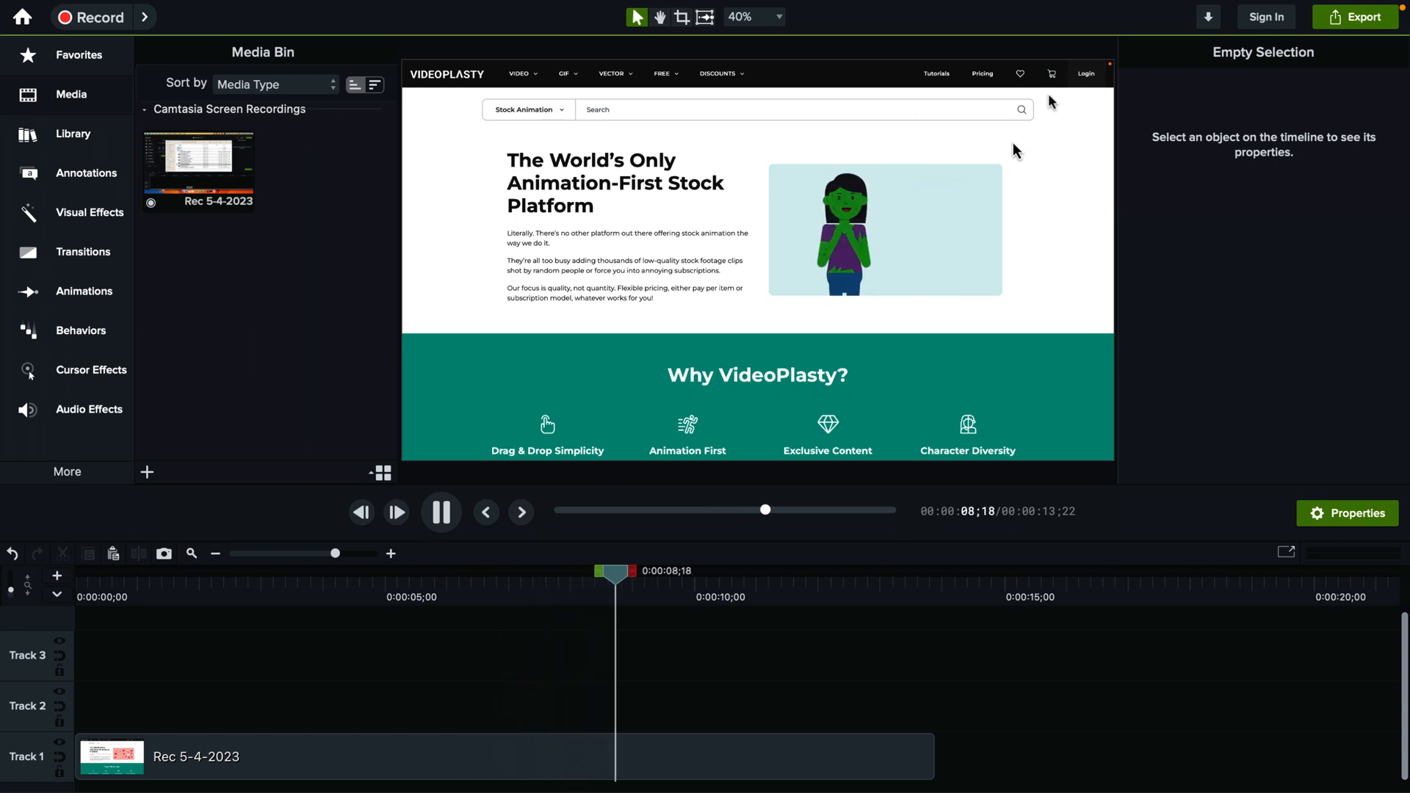
{"action": "left_click", "coordinate": [440, 513]}
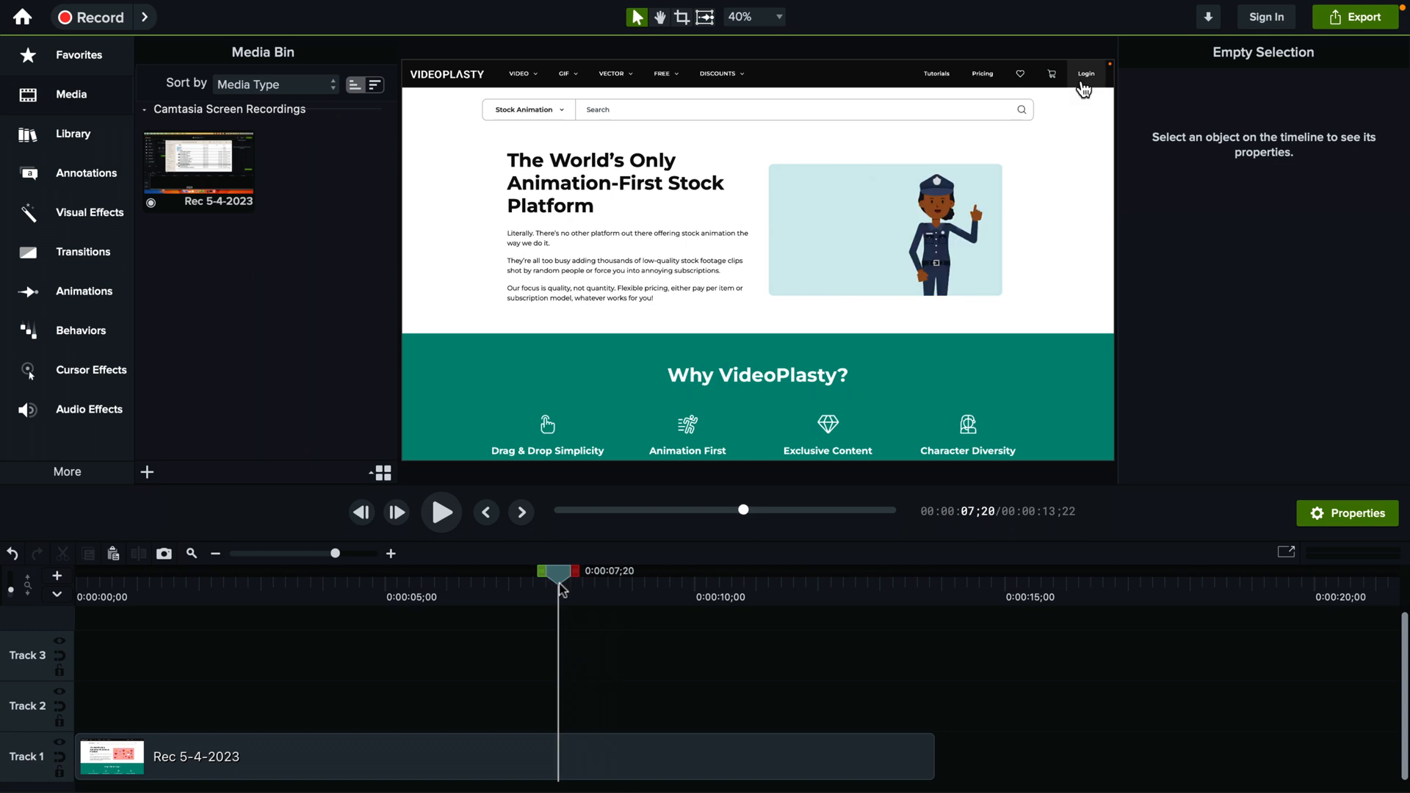
{"action": "mouse_move", "coordinate": [1059, 104]}
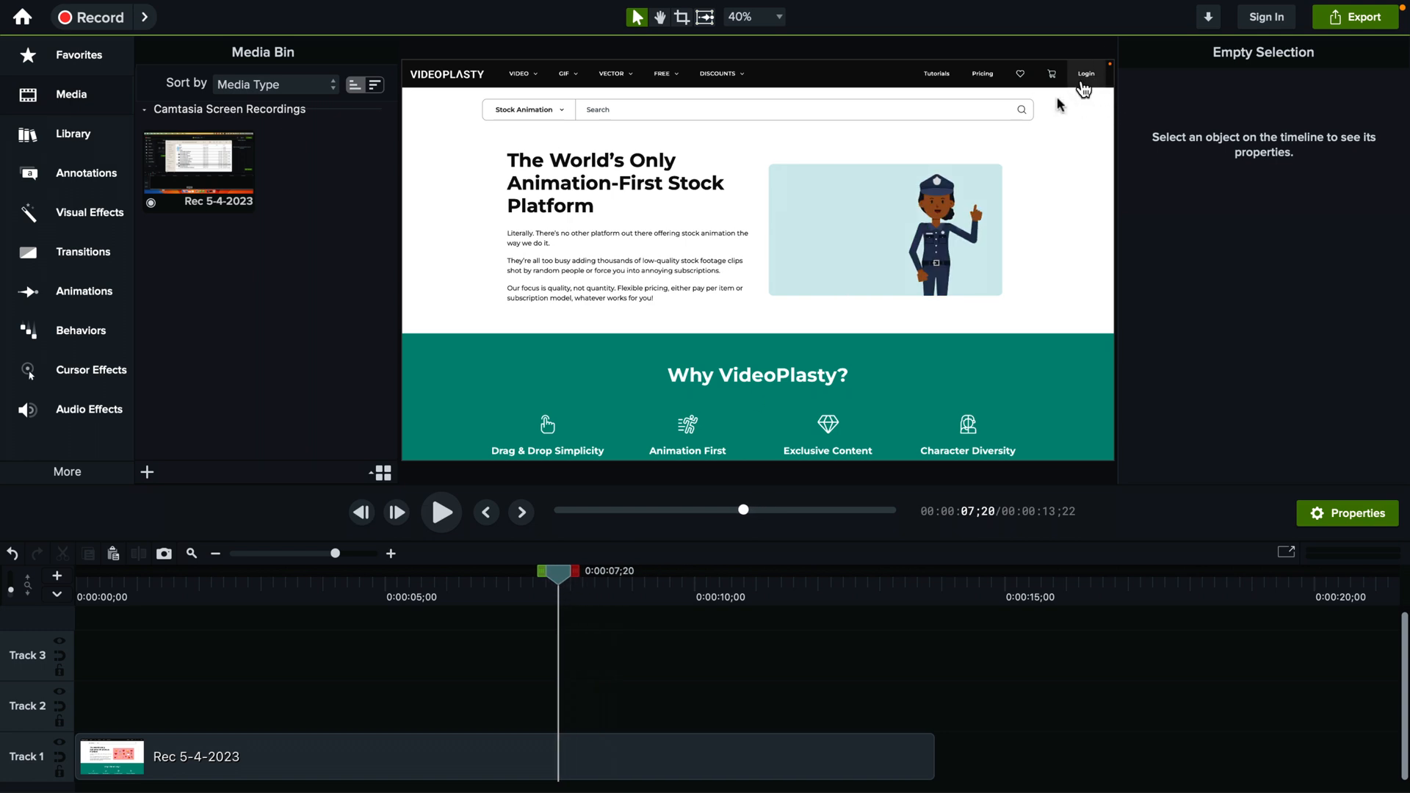
{"action": "mouse_move", "coordinate": [1097, 112]}
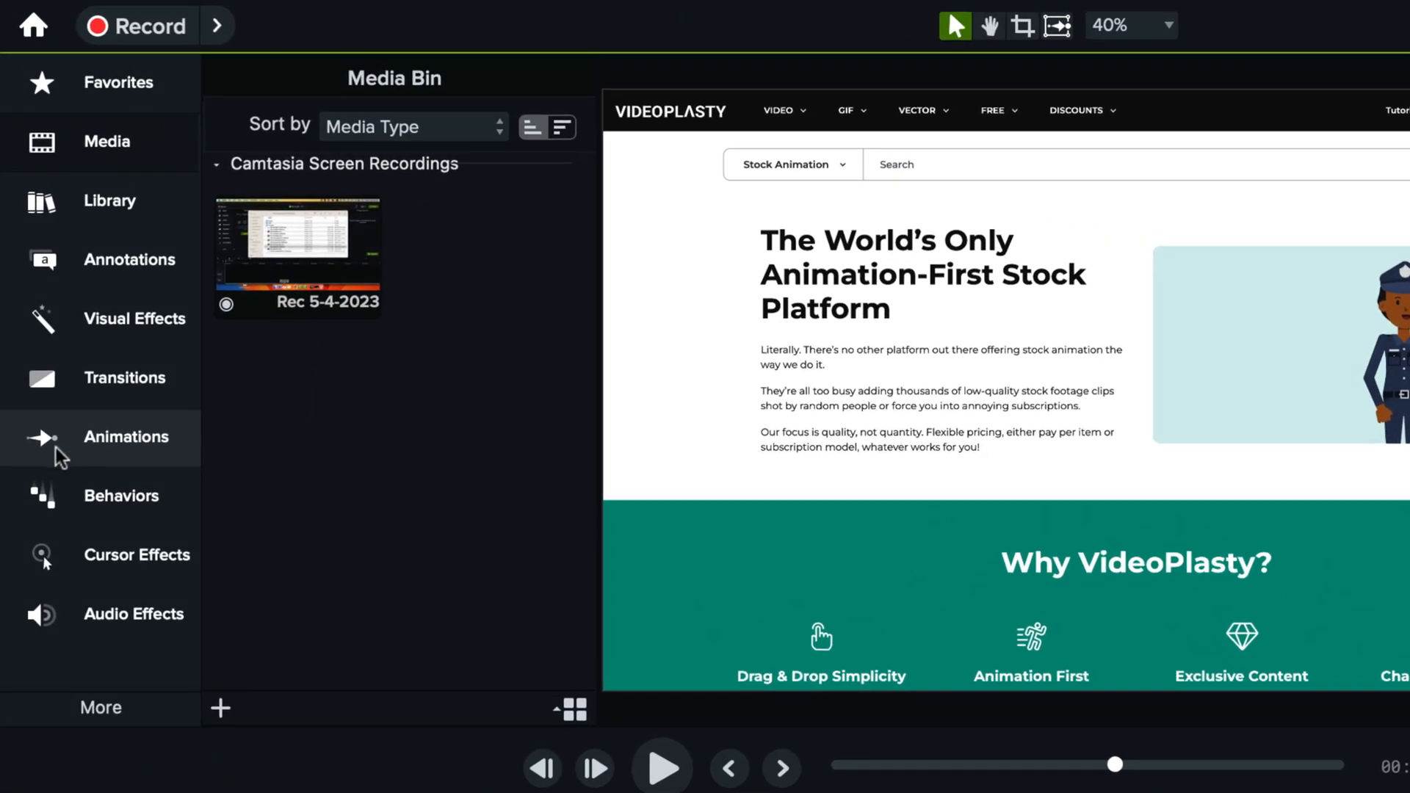
{"action": "left_click", "coordinate": [126, 437]}
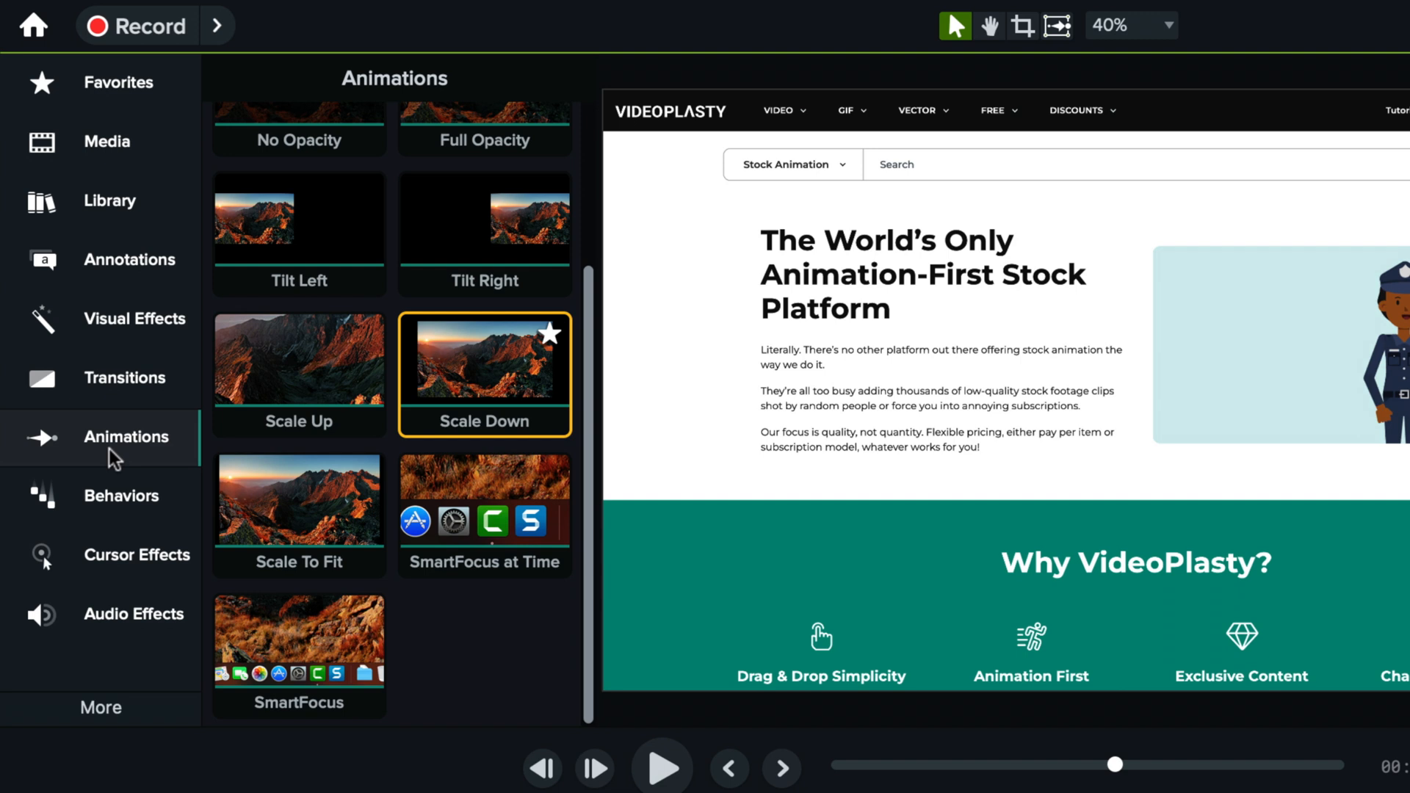
{"action": "scroll", "scroll_direction": "up", "scroll_amount": 3}
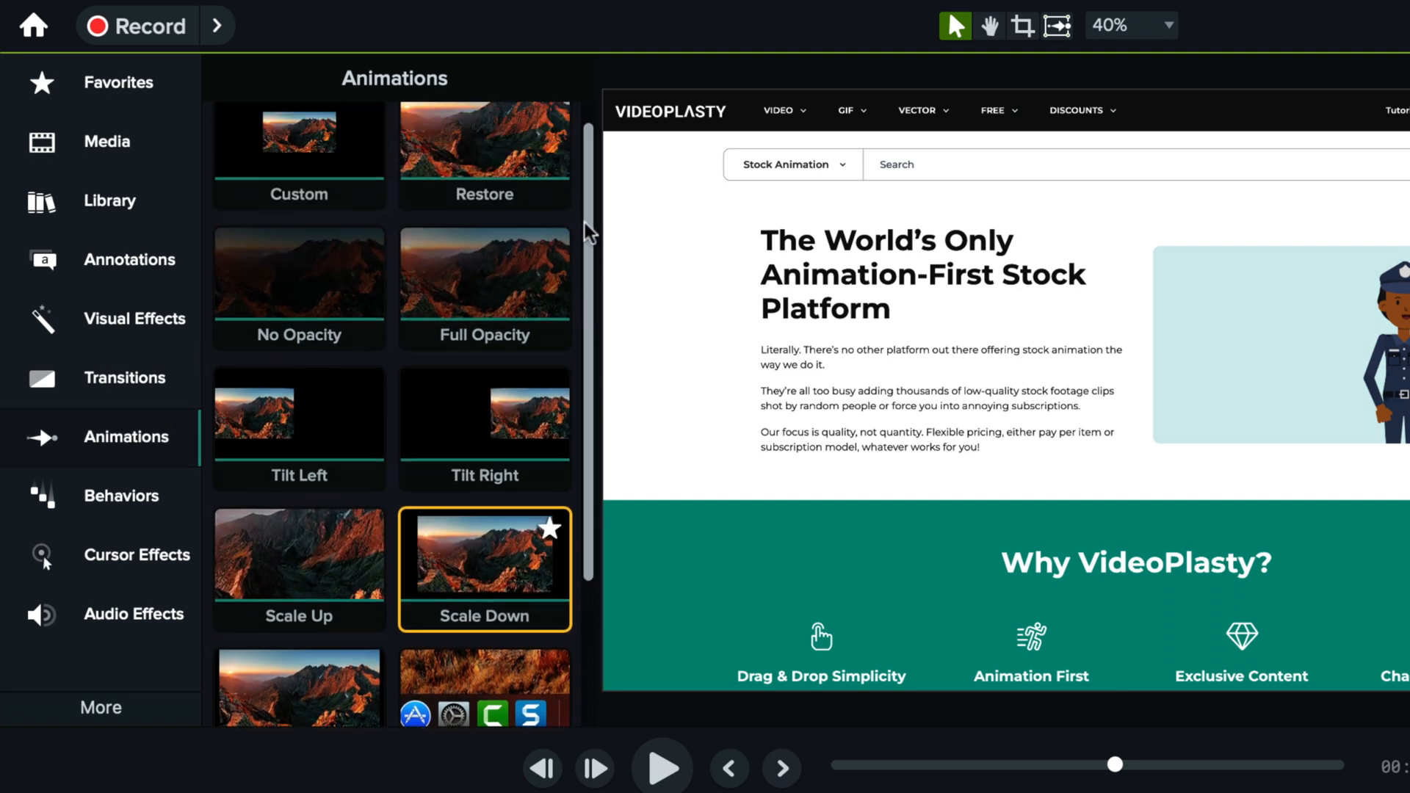
{"action": "scroll", "scroll_direction": "down", "scroll_amount": 3}
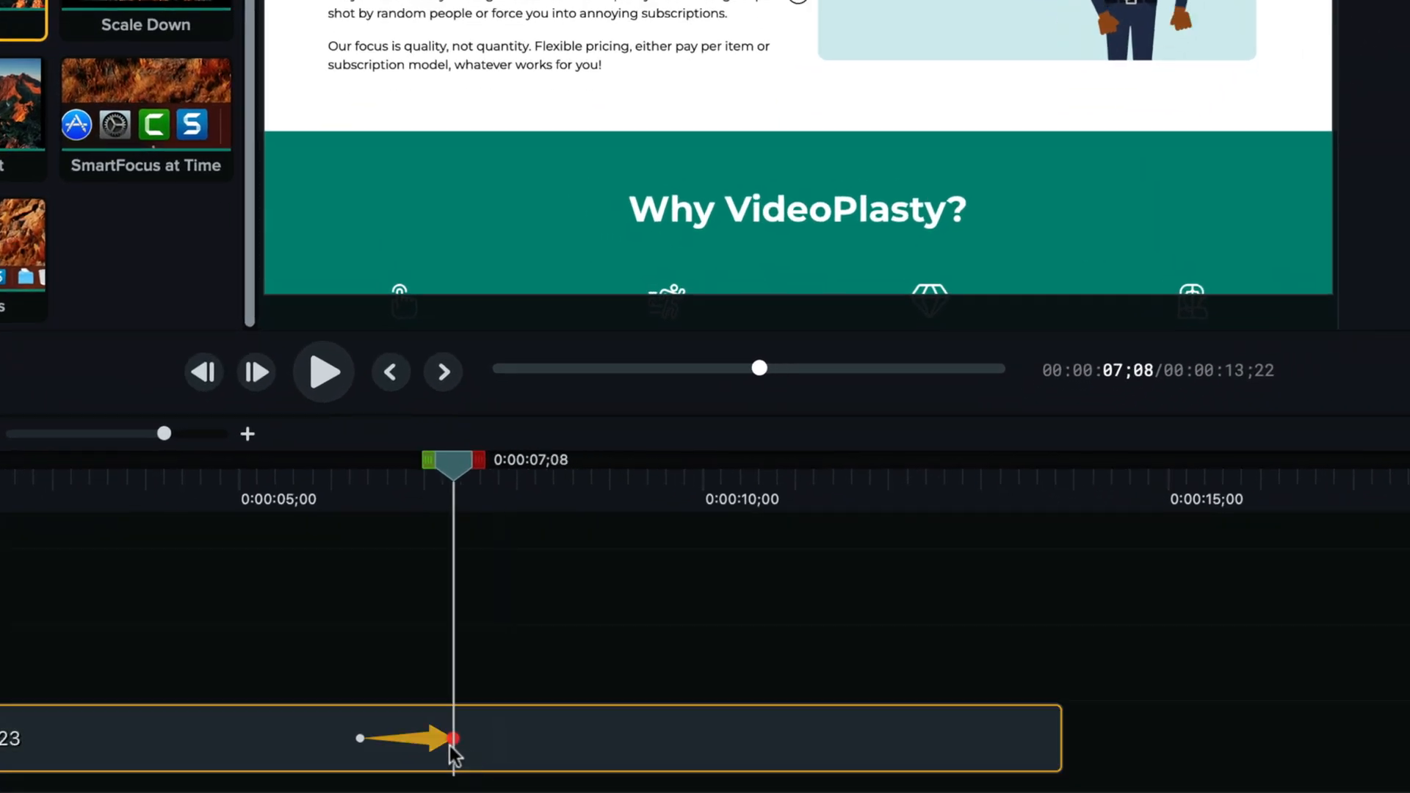
{"action": "mouse_move", "coordinate": [454, 742]}
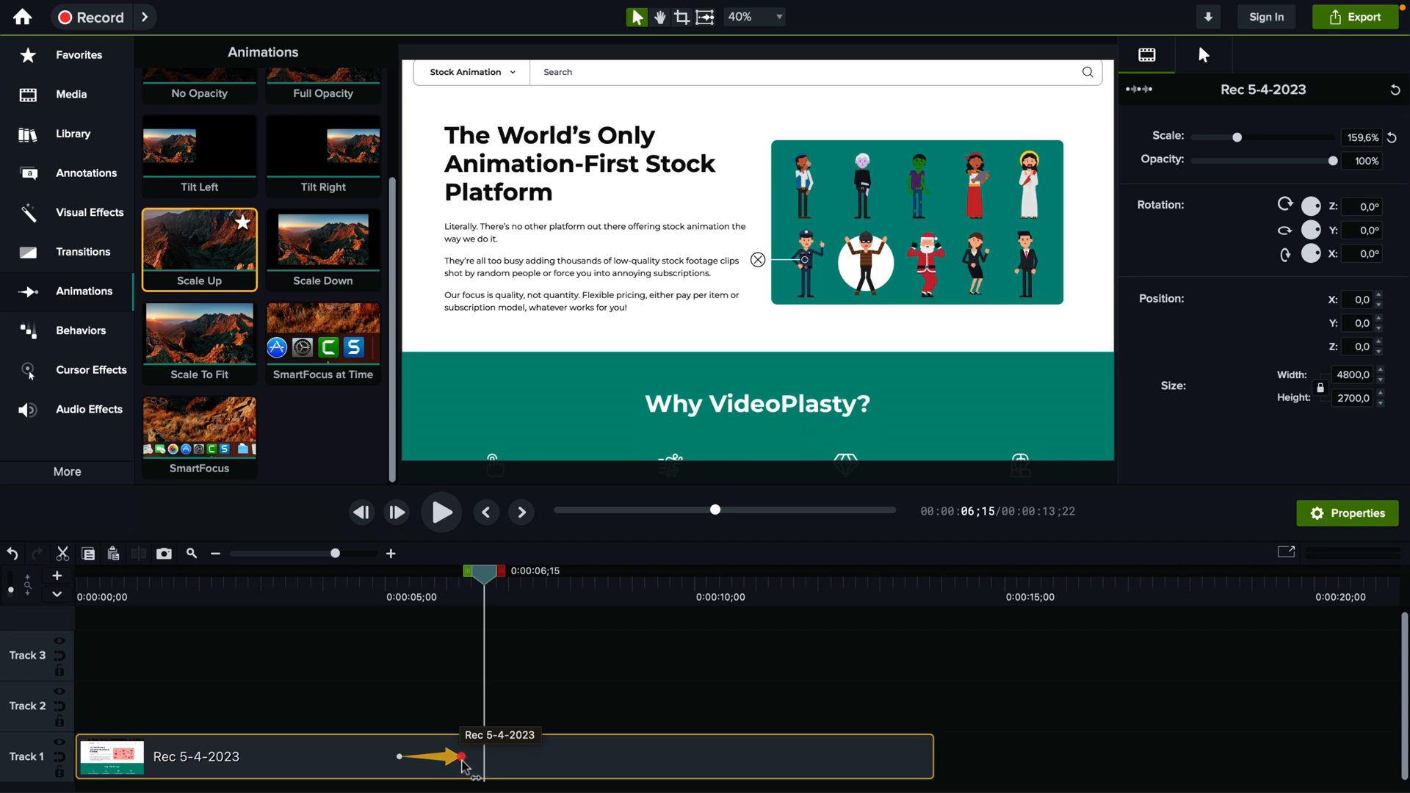
{"action": "mouse_move", "coordinate": [1101, 168]}
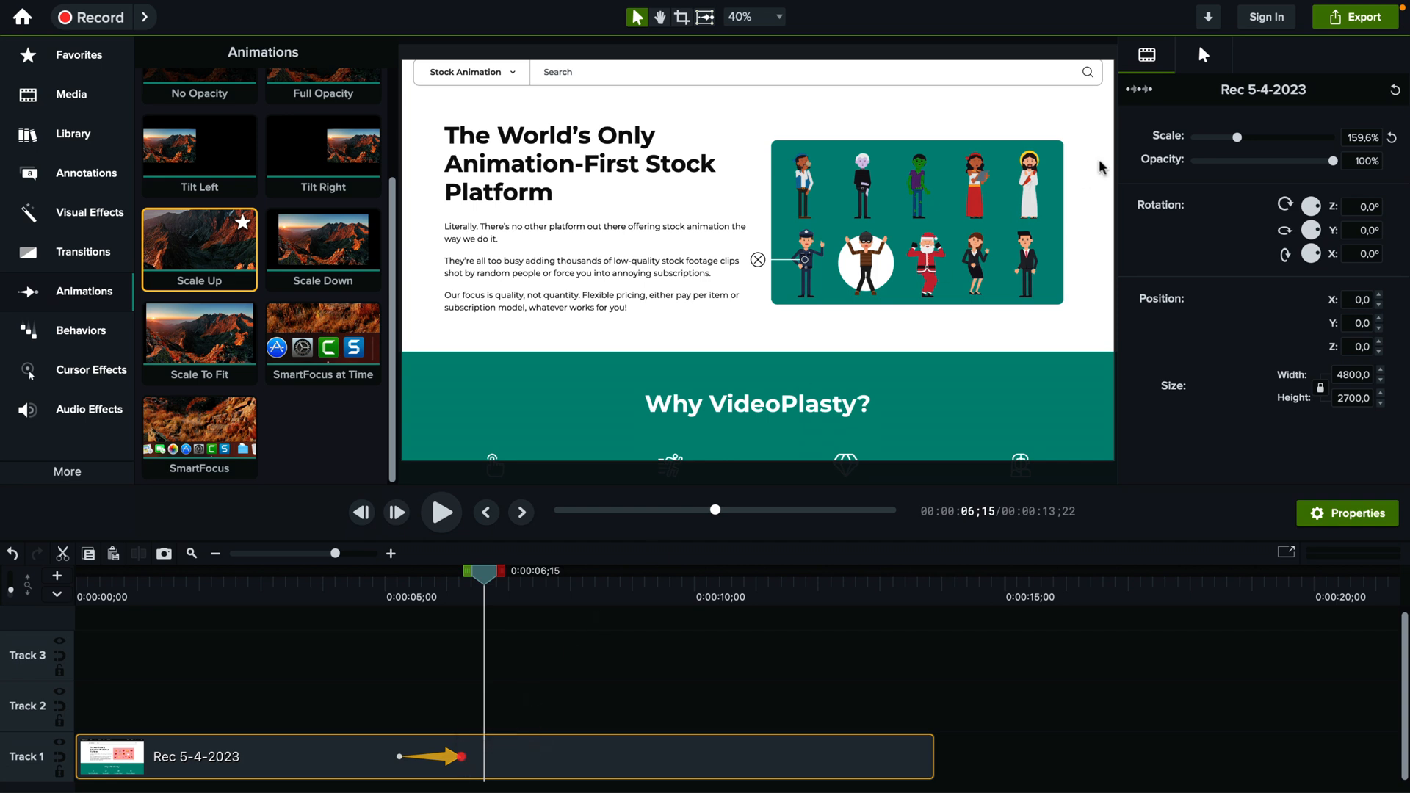
{"action": "mouse_move", "coordinate": [832, 356]}
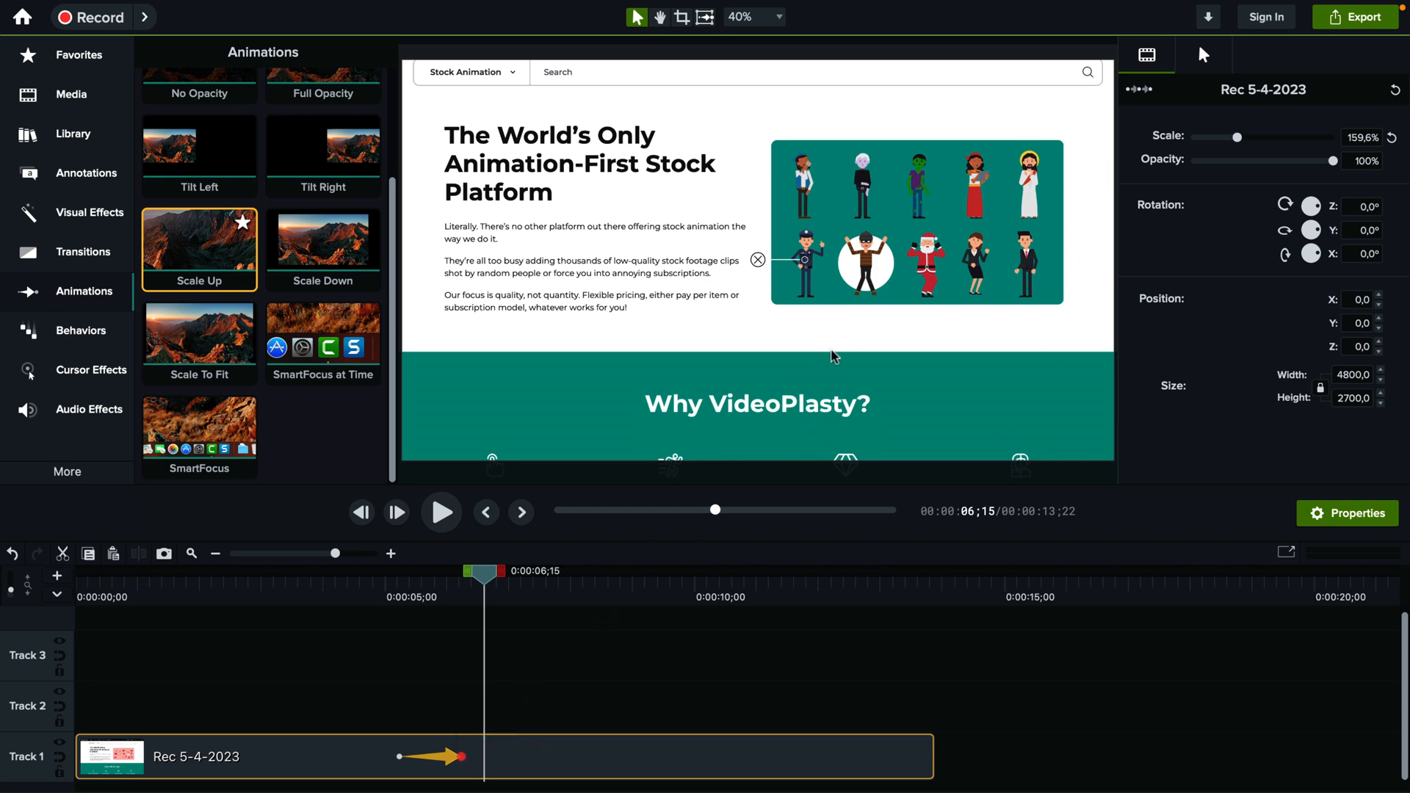
{"action": "mouse_move", "coordinate": [827, 280]}
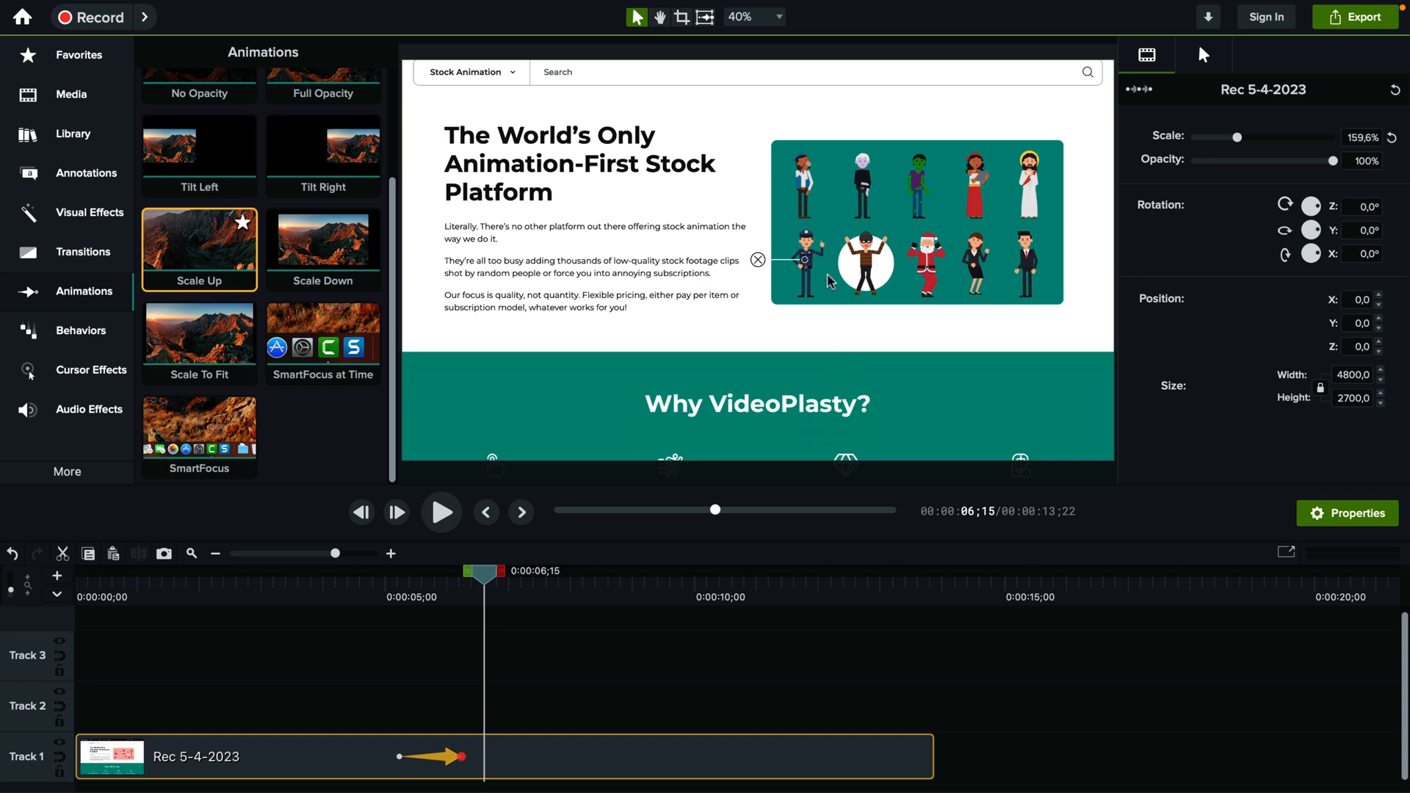
{"action": "mouse_move", "coordinate": [793, 260]}
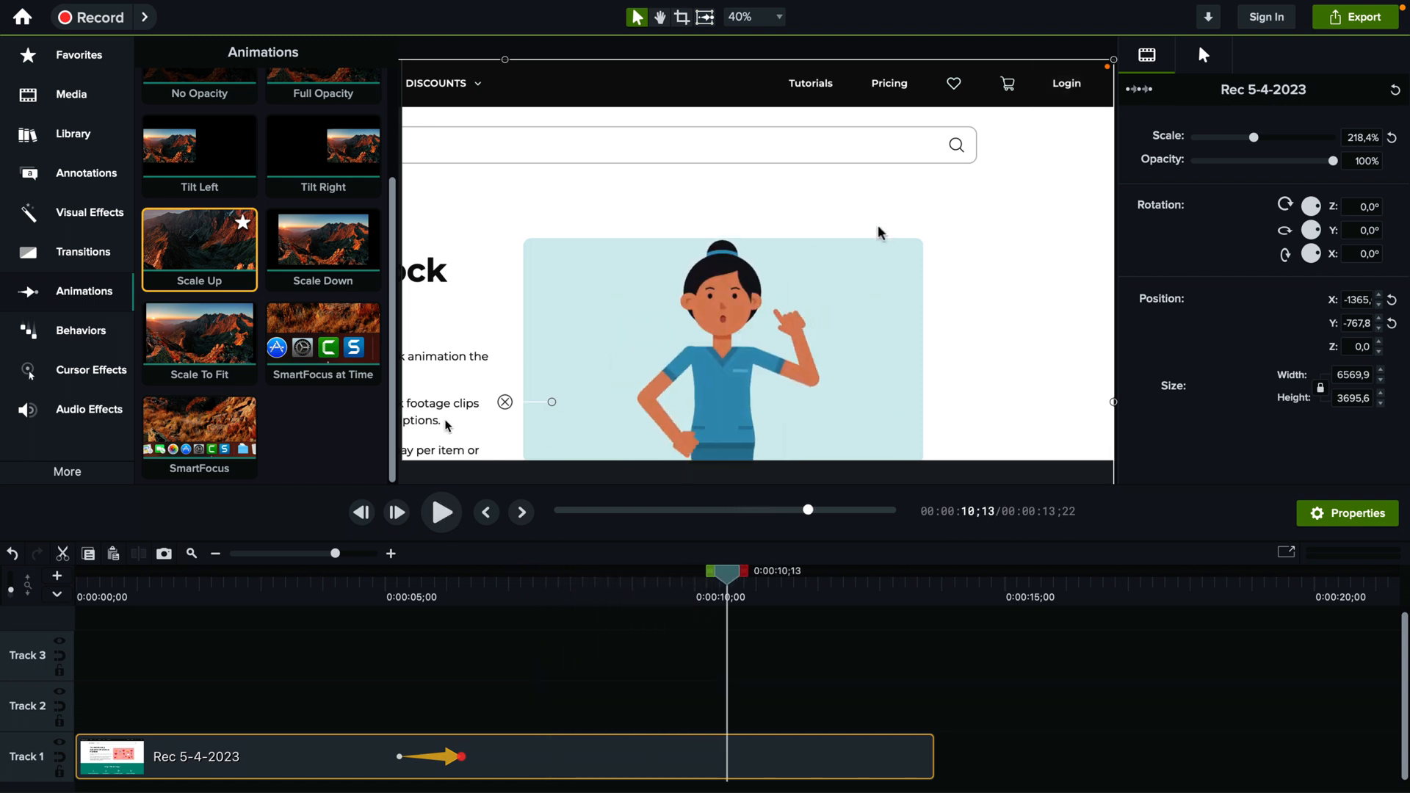
{"action": "mouse_move", "coordinate": [313, 250]}
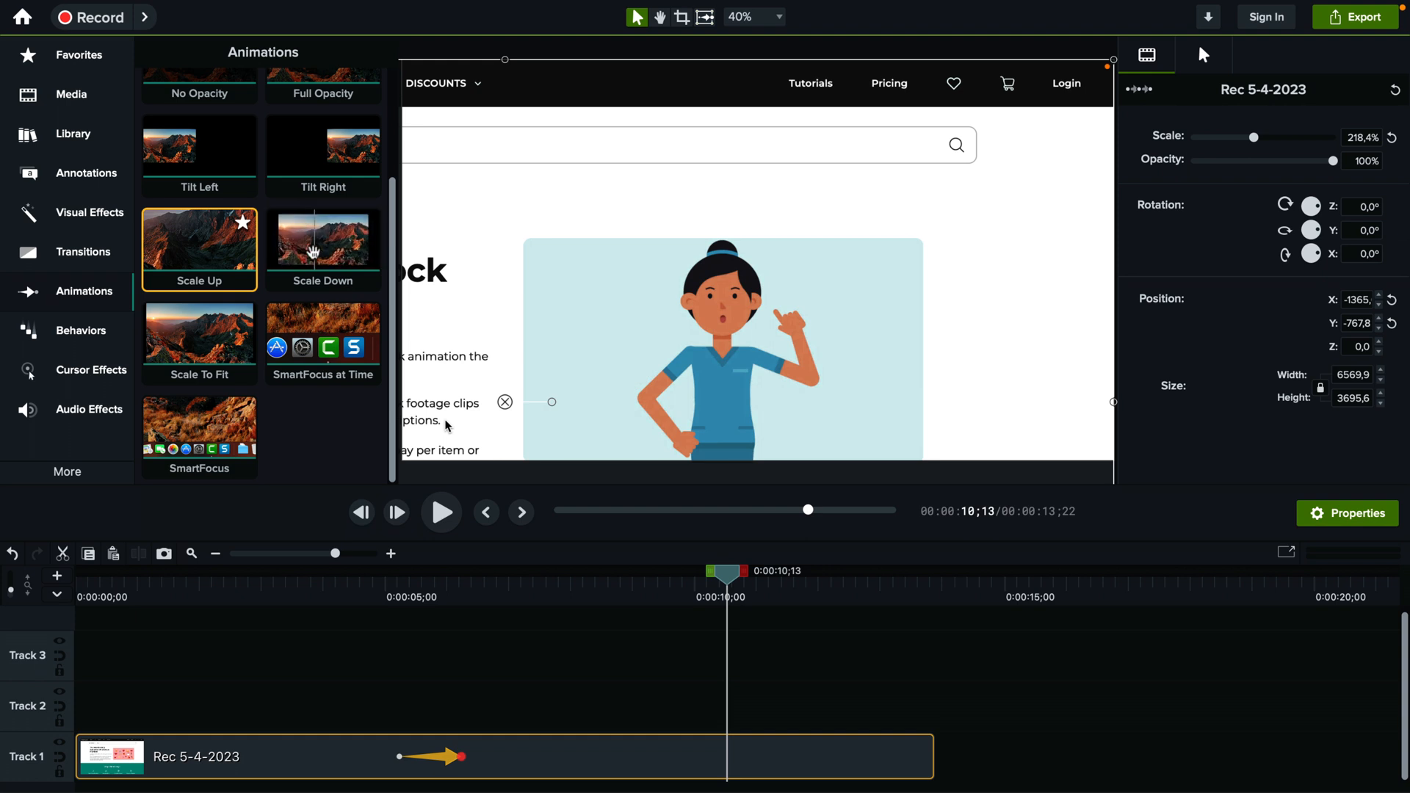
- Place the Scale Down animation after the zoom-in around 0:00:09 and play it back
{"action": "left_click", "coordinate": [322, 241]}
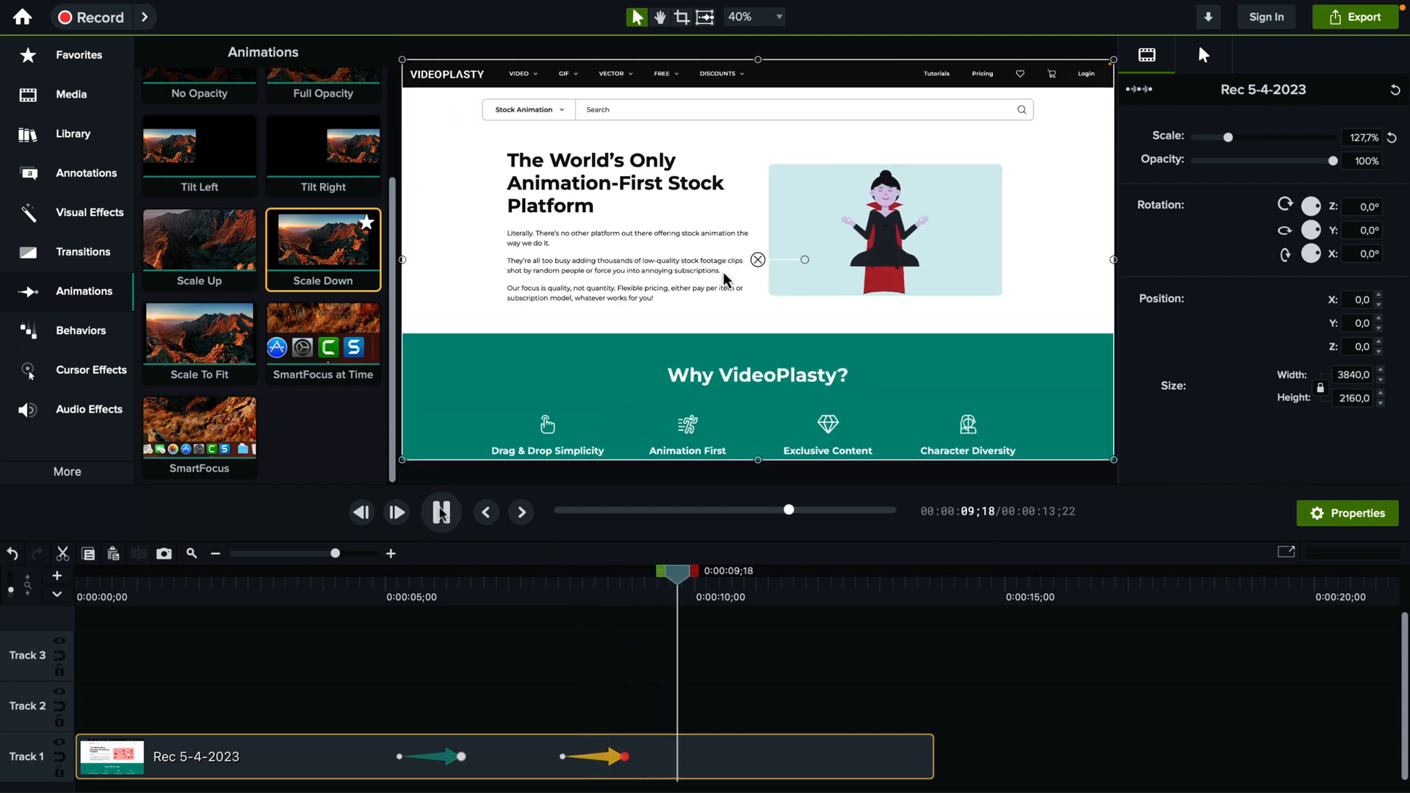
{"action": "left_click", "coordinate": [440, 513]}
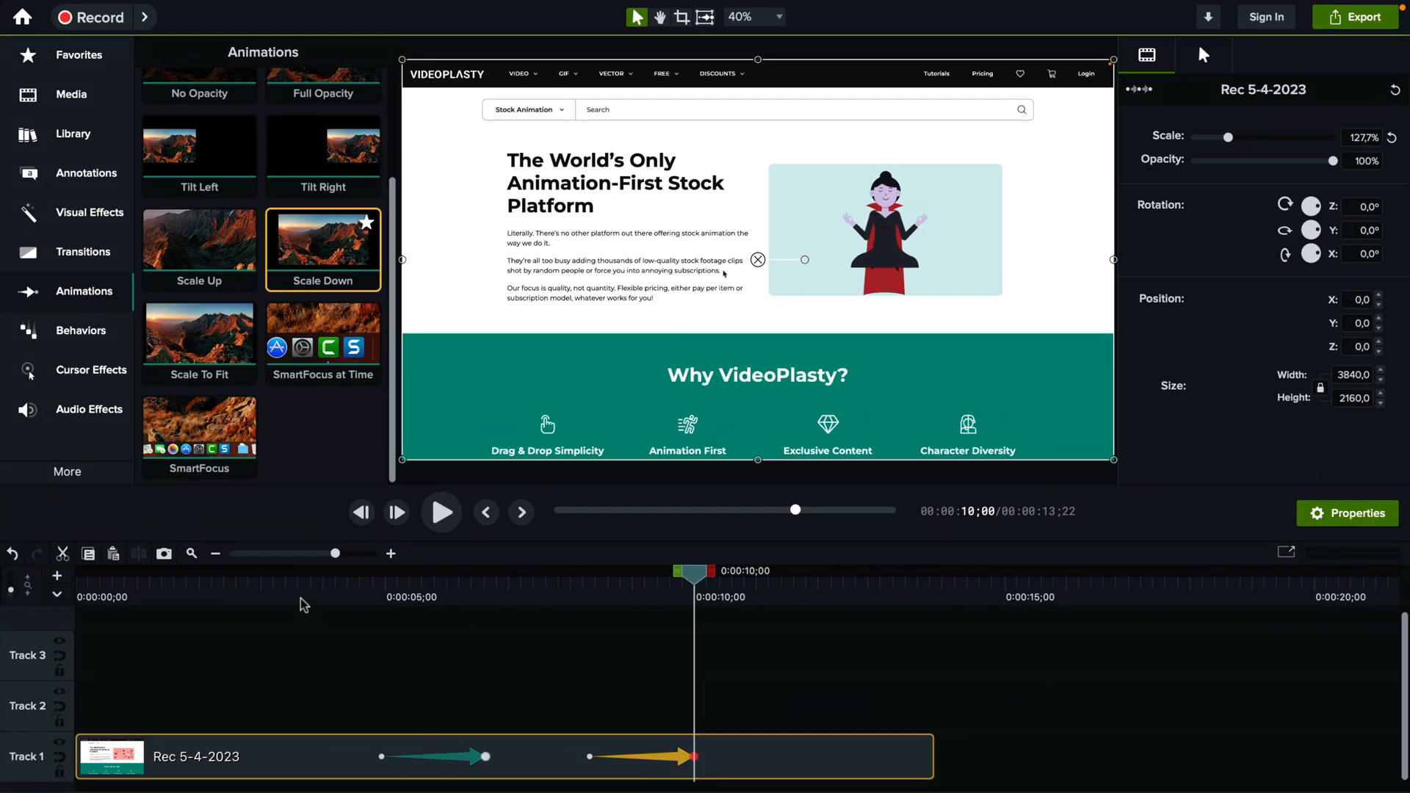
{"action": "left_click", "coordinate": [440, 511]}
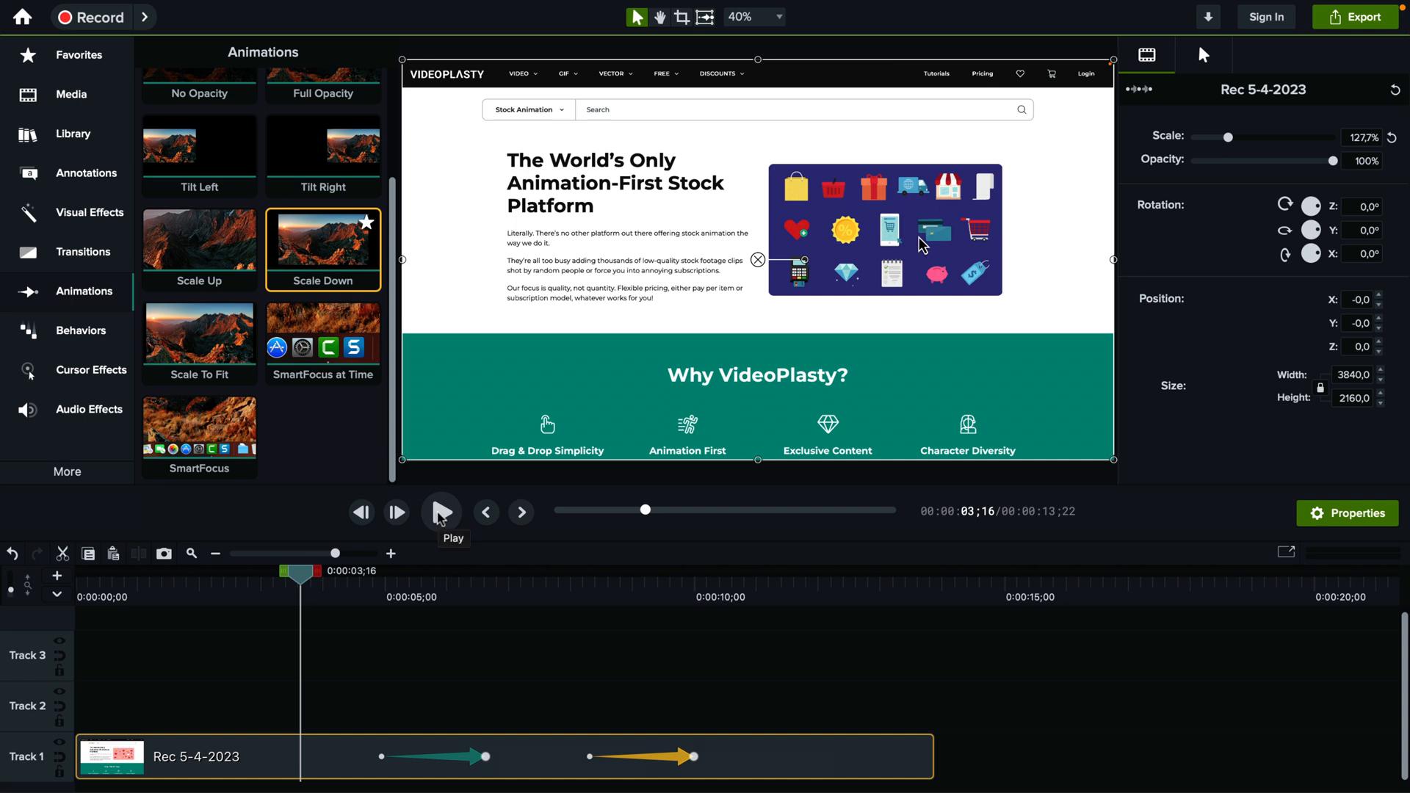
{"action": "left_click", "coordinate": [440, 511]}
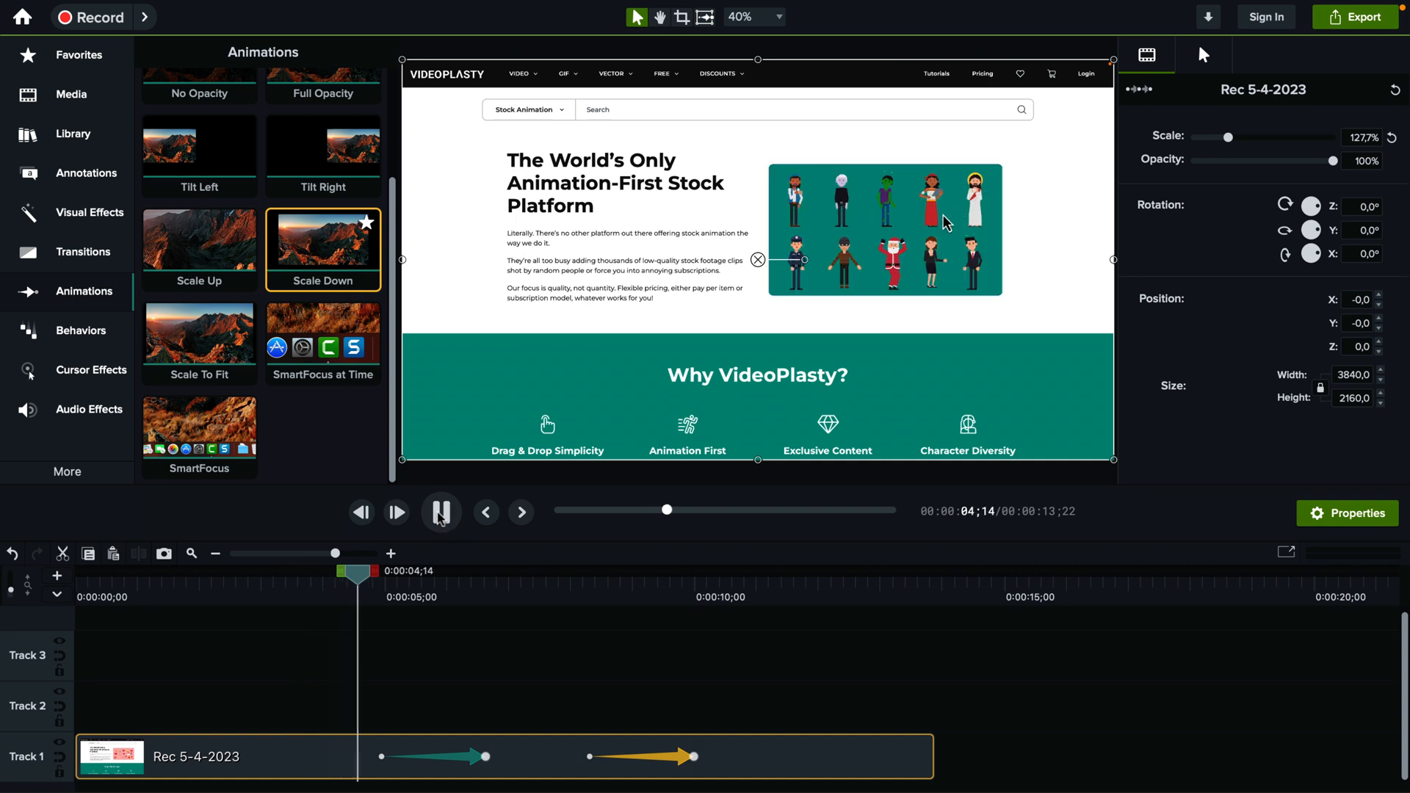
{"action": "left_click", "coordinate": [440, 512]}
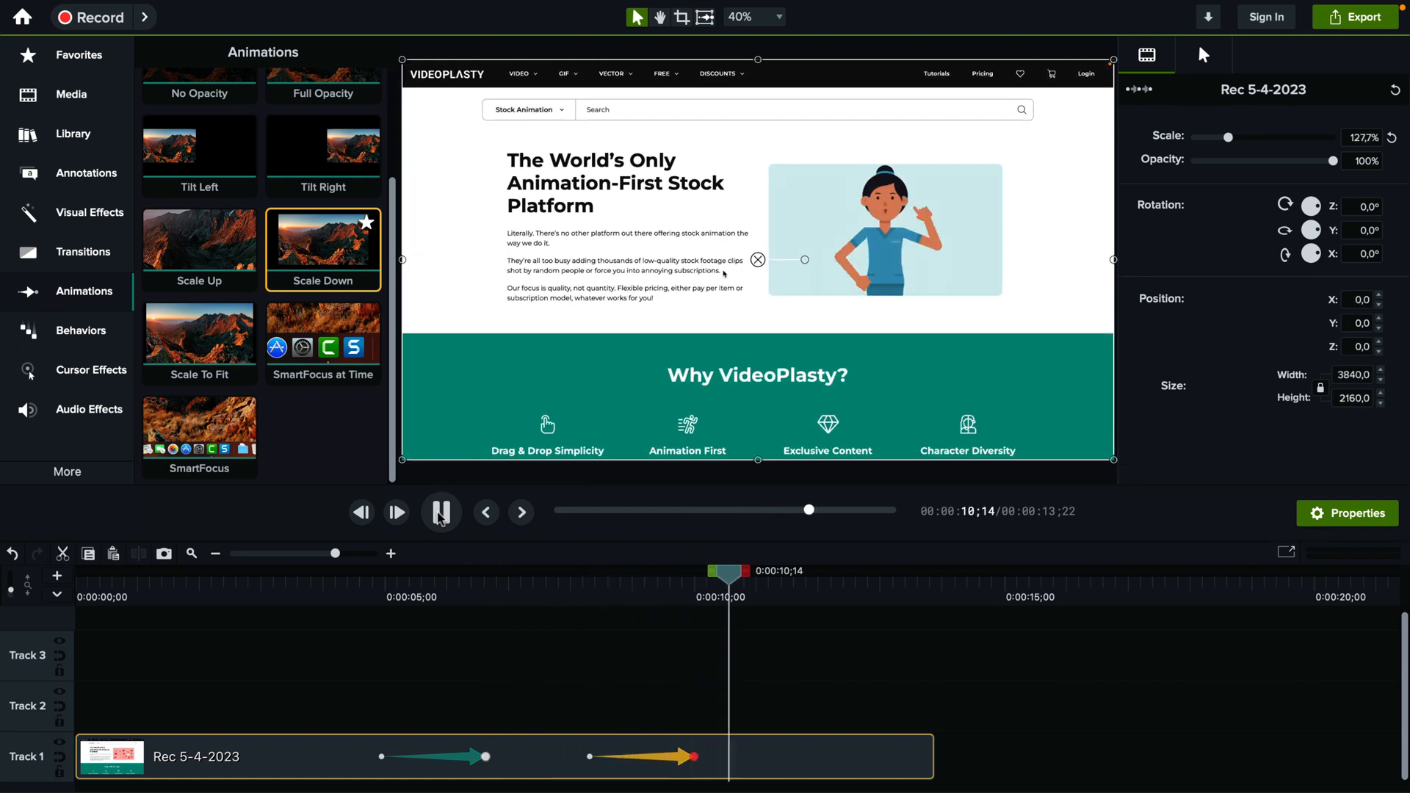
{"action": "left_click", "coordinate": [440, 512]}
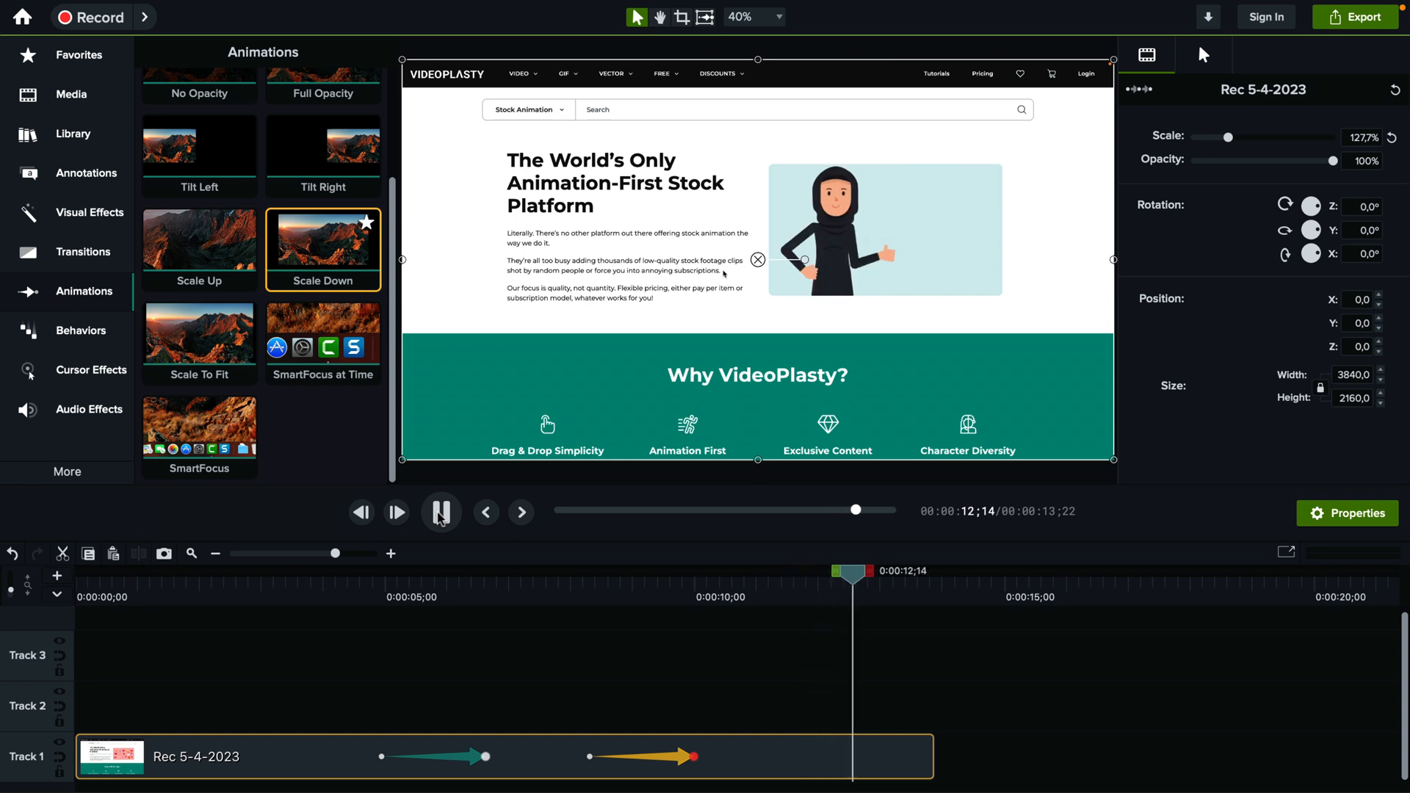
{"action": "left_click", "coordinate": [440, 511]}
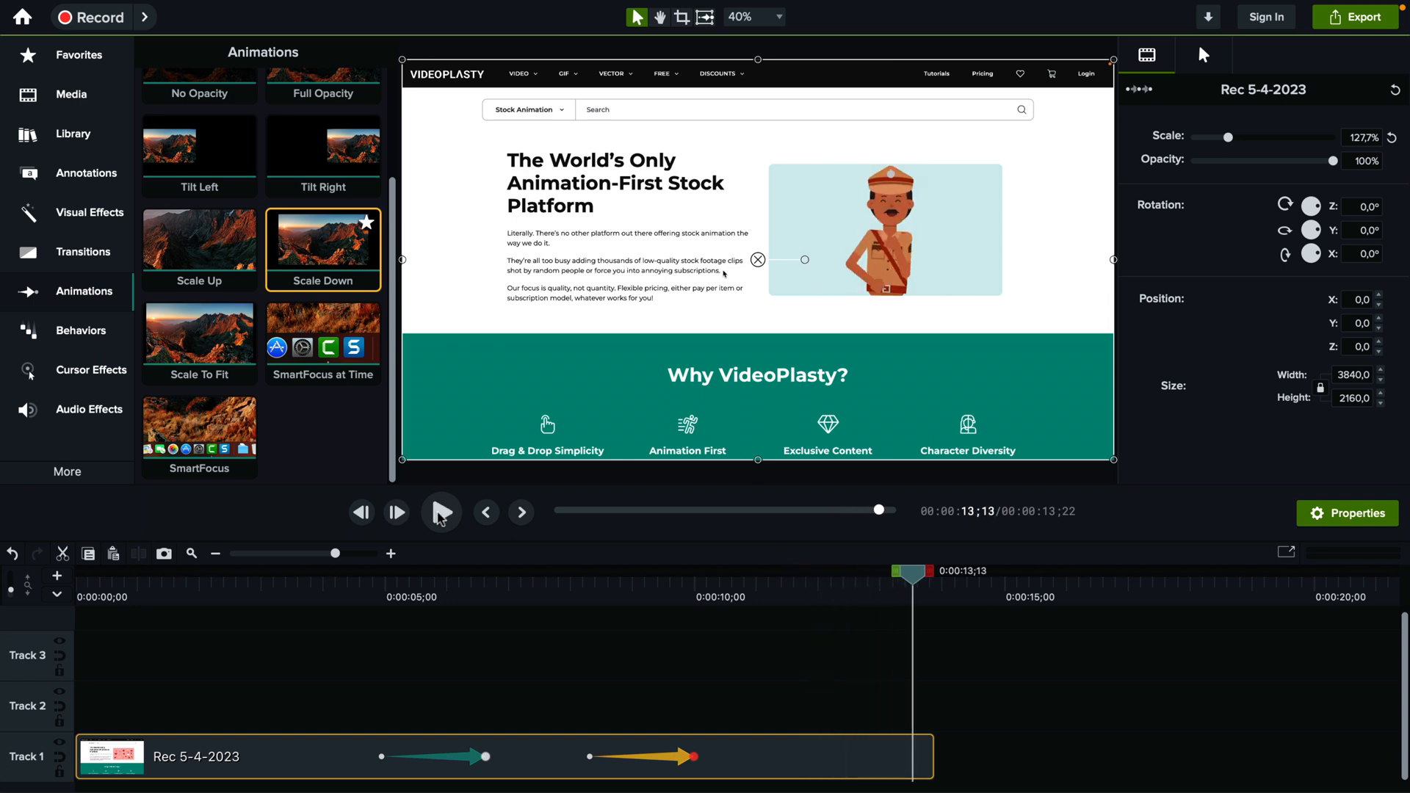